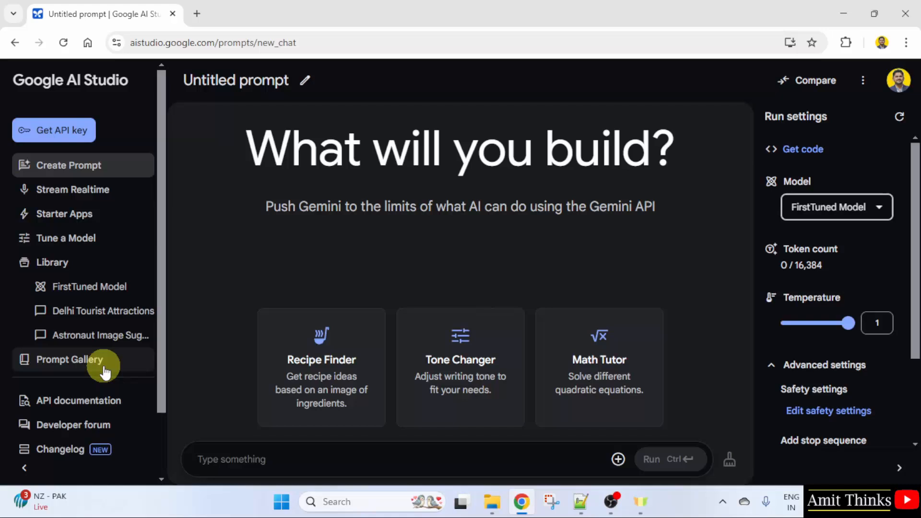
pyautogui.moveTo(104, 367)
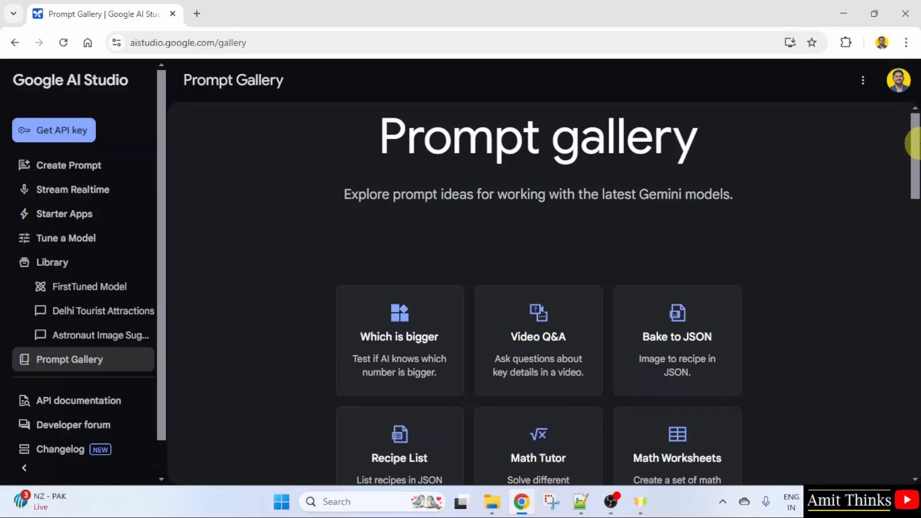
pyautogui.scroll(-3)
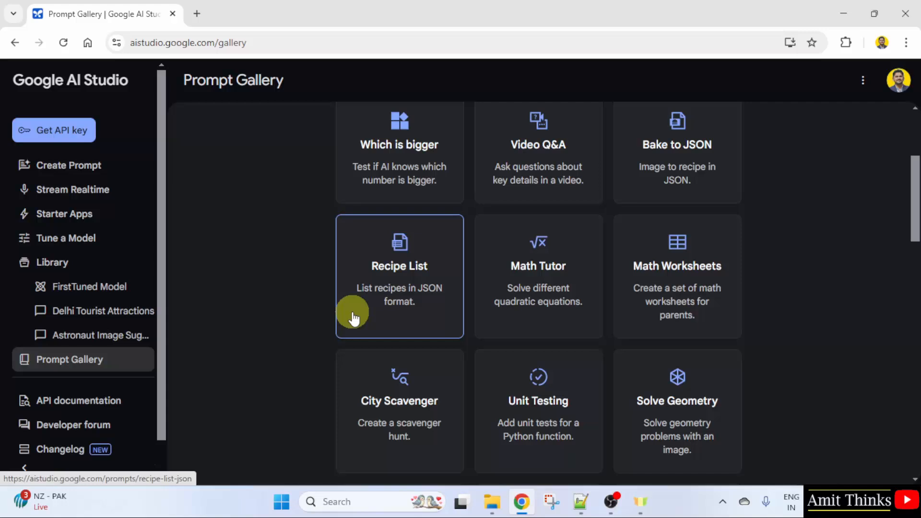
pyautogui.moveTo(538, 303)
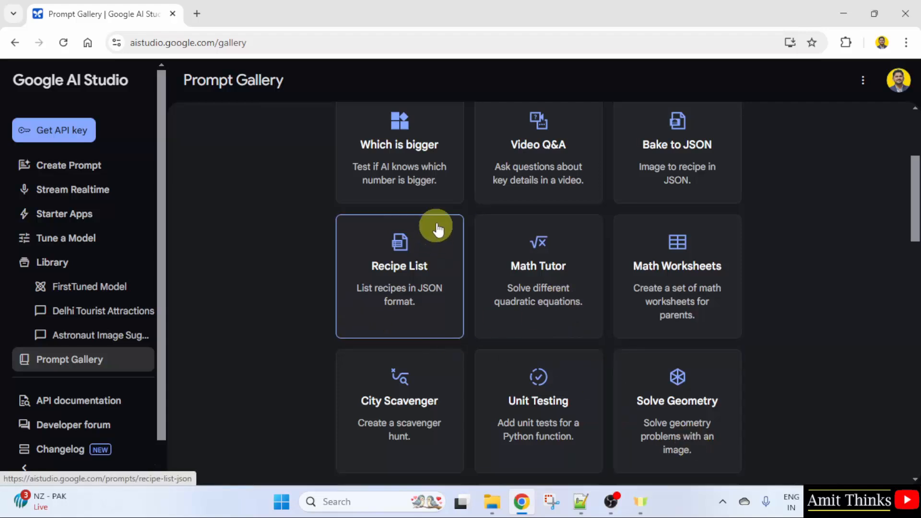
pyautogui.scroll(-3)
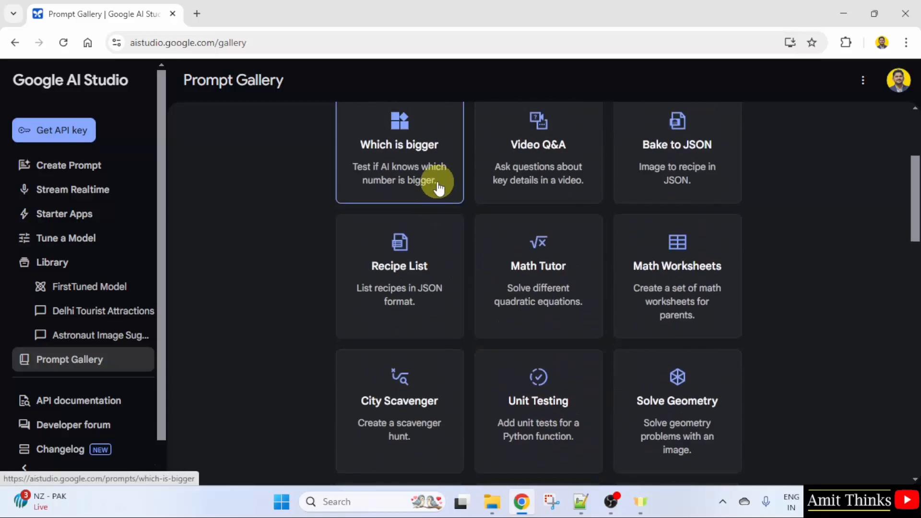
pyautogui.scroll(-3)
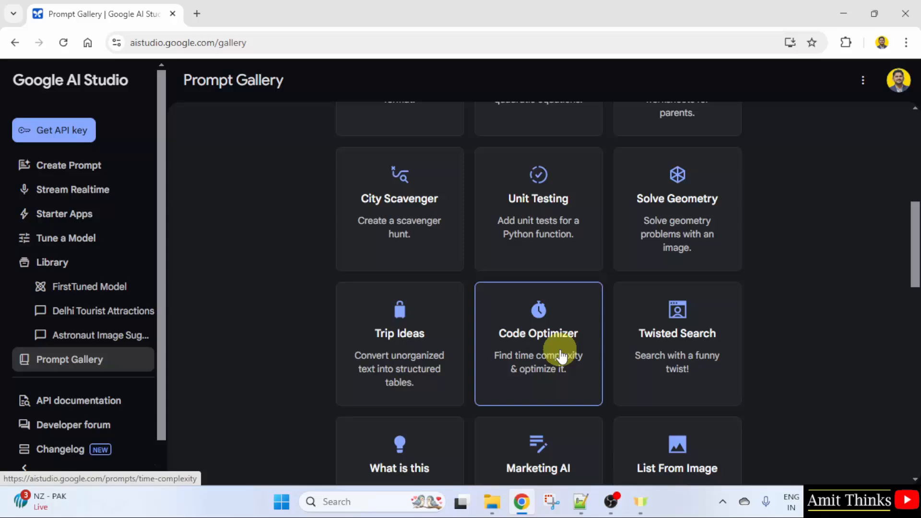
pyautogui.scroll(-3)
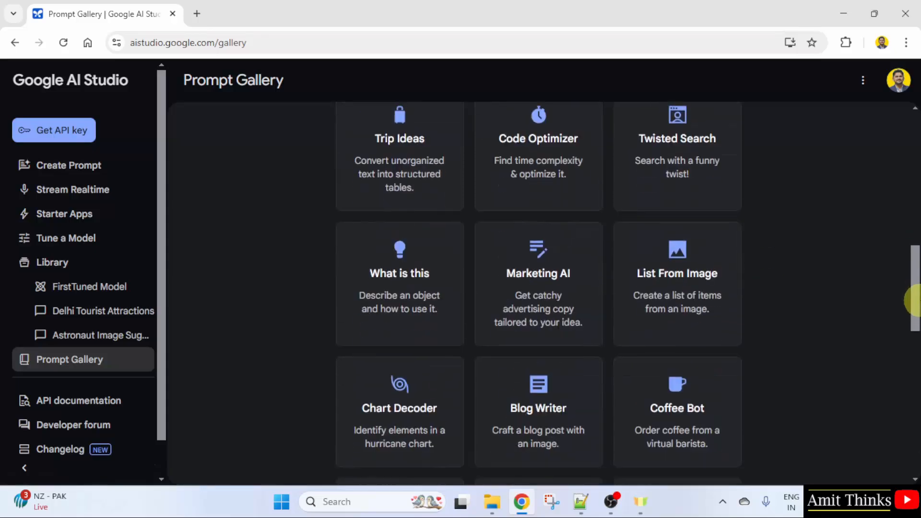
pyautogui.scroll(-3)
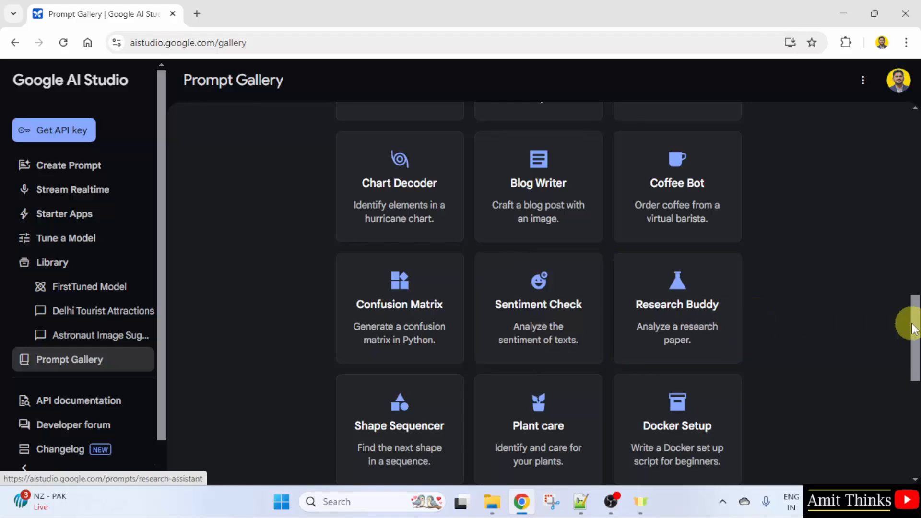
pyautogui.scroll(-3)
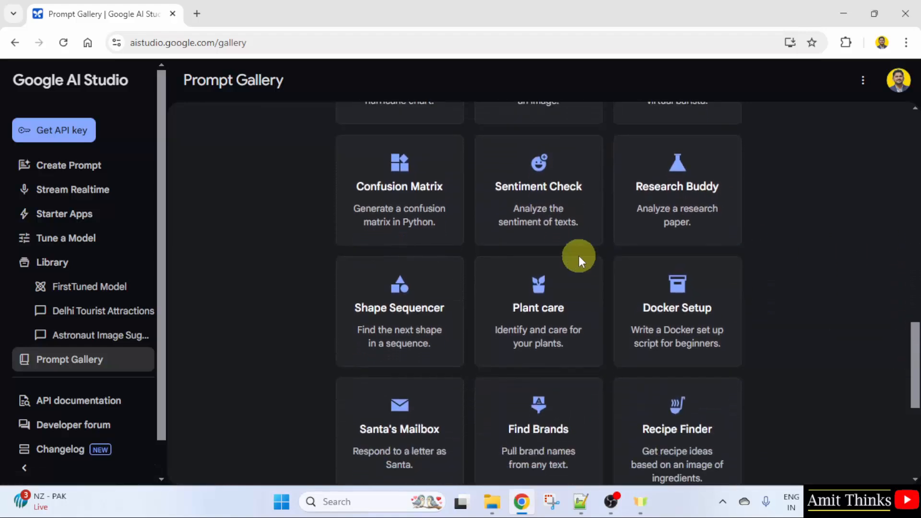
# Step: Open the Sentiment Check sample and scroll through the example tweets and their labels
pyautogui.click(537, 190)
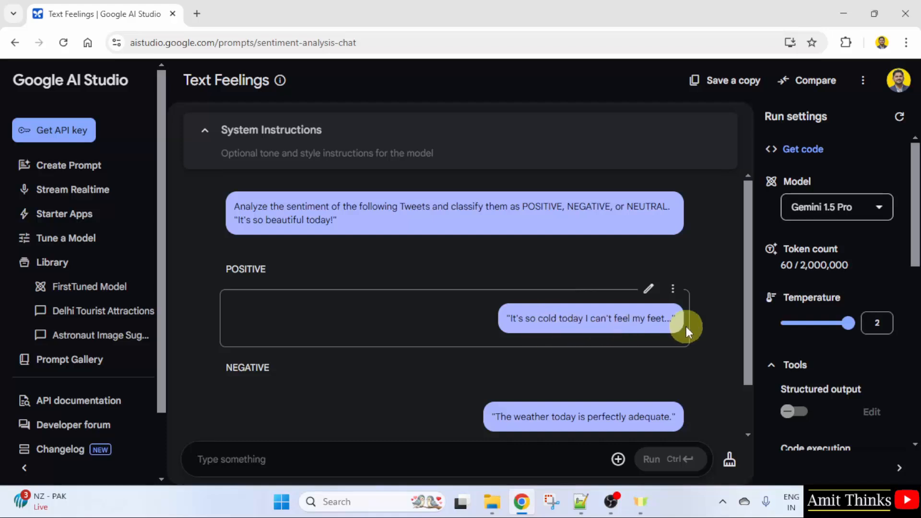
pyautogui.scroll(-3)
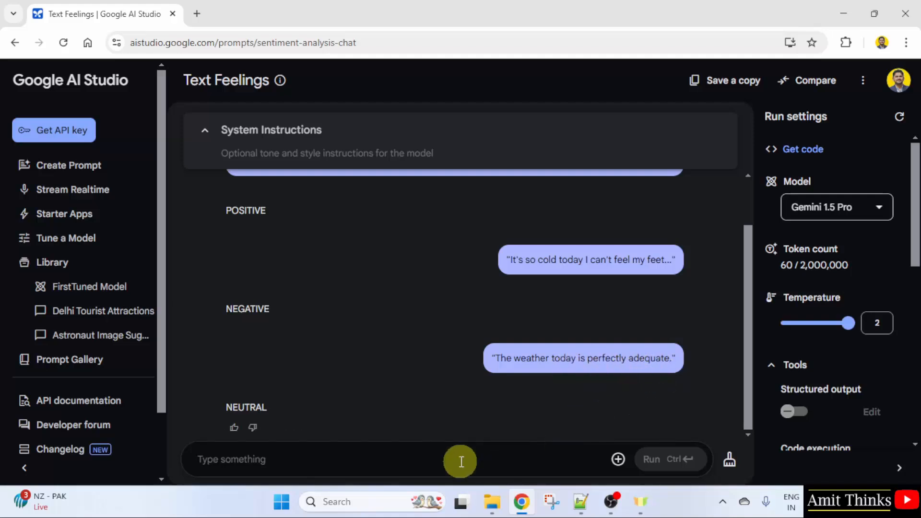
# Step: Run Text Feelings on a new sentence about loving cricket
pyautogui.write('I am Amit, and I')
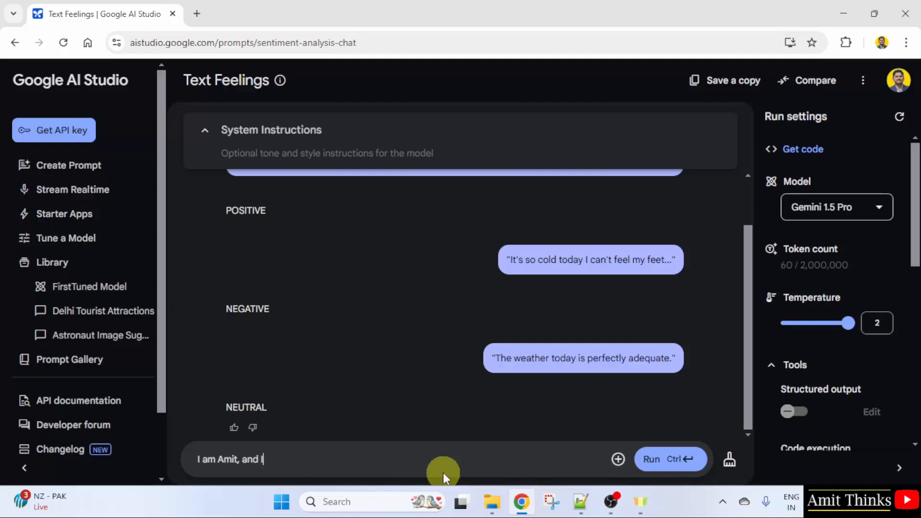
pyautogui.write('love cricket')
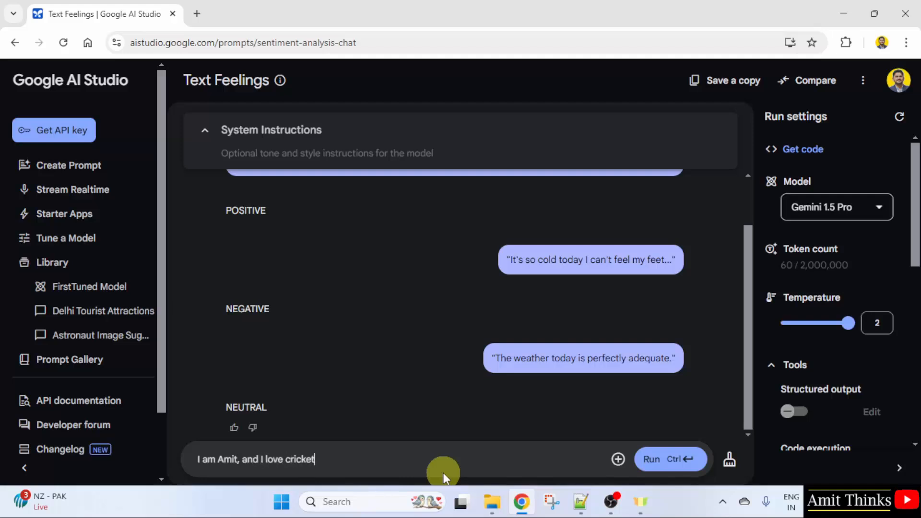
pyautogui.write('. Cricket is life.')
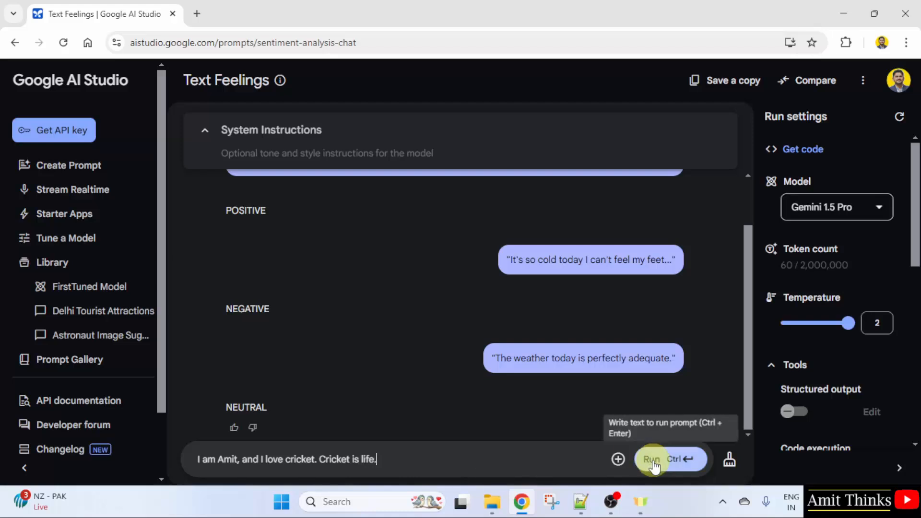
pyautogui.click(651, 460)
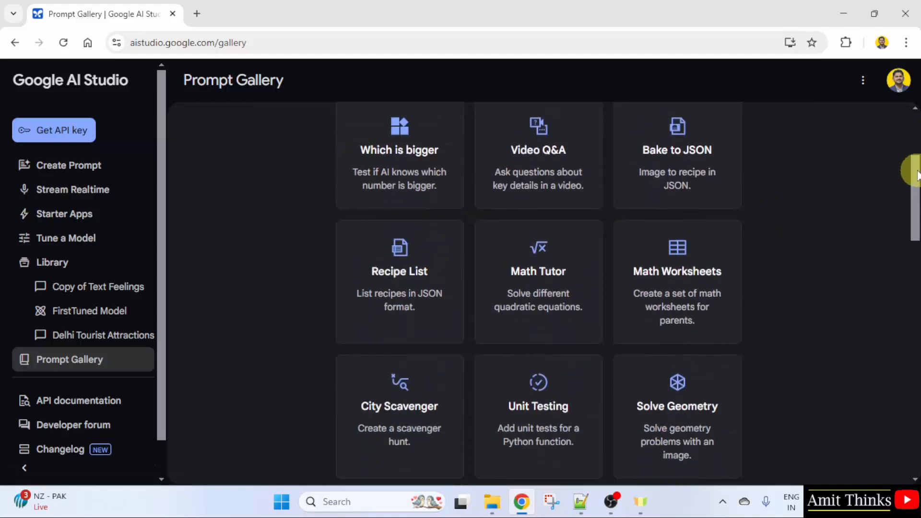
# Step: Open the Which is bigger? sample comparing 9.9 and 9.11
pyautogui.click(399, 156)
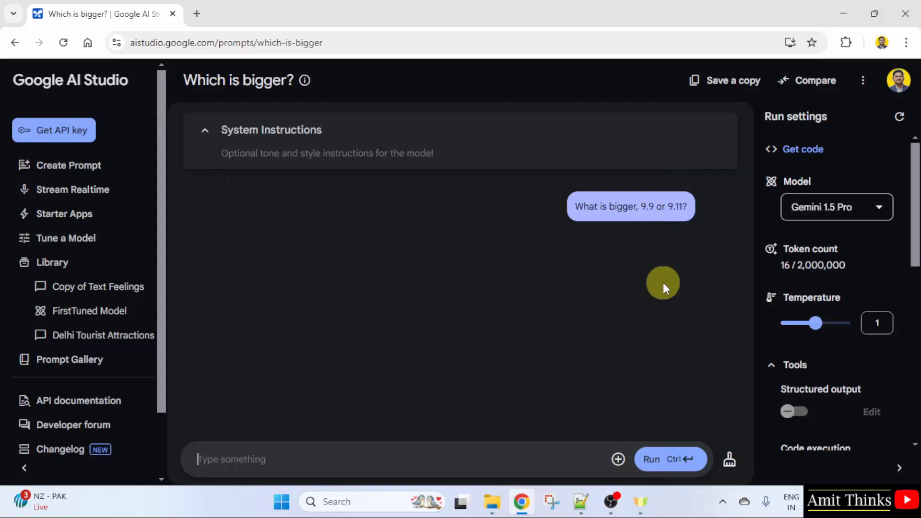
pyautogui.moveTo(700, 263)
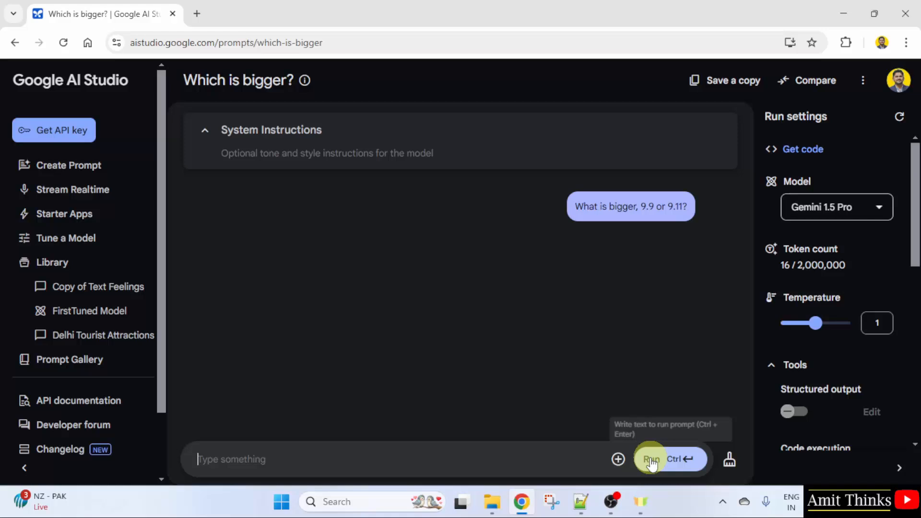
# Step: Run the 9.9 versus 9.11 prompt and return to the Prompt Gallery
pyautogui.click(651, 459)
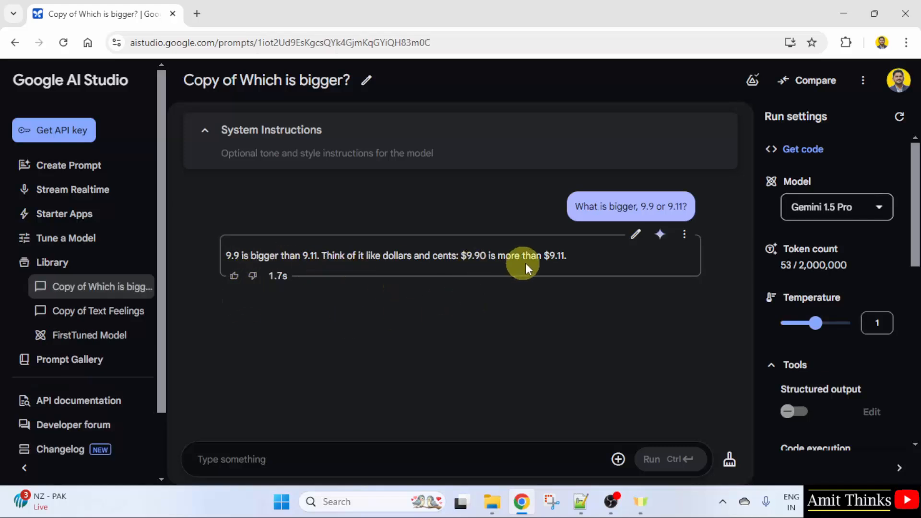
pyautogui.moveTo(338, 275)
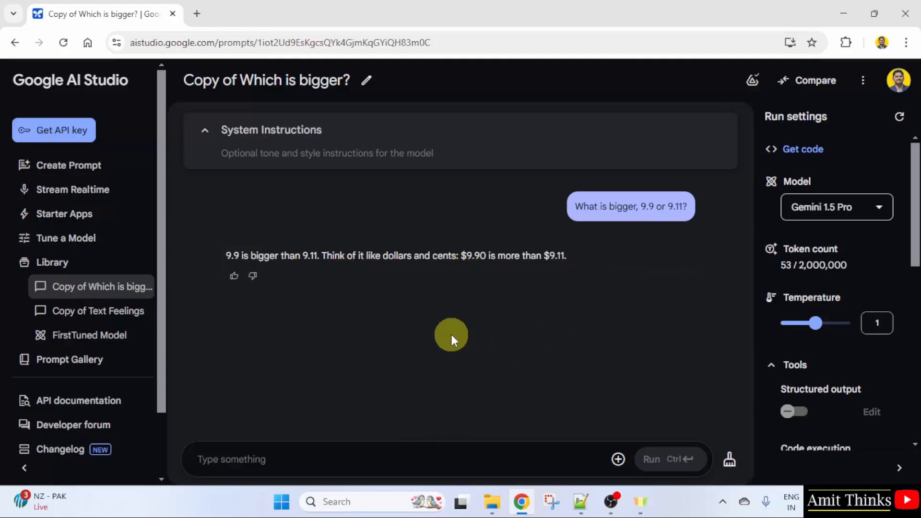
pyautogui.click(69, 358)
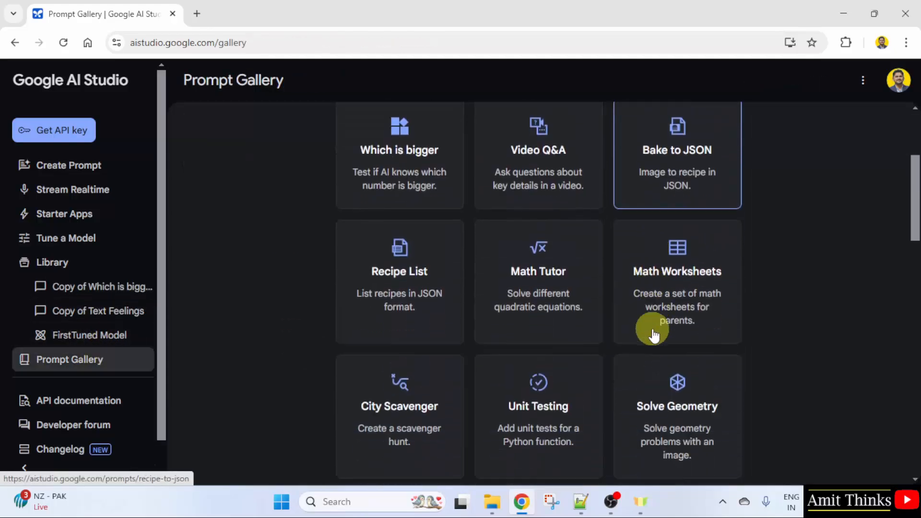
pyautogui.scroll(-3)
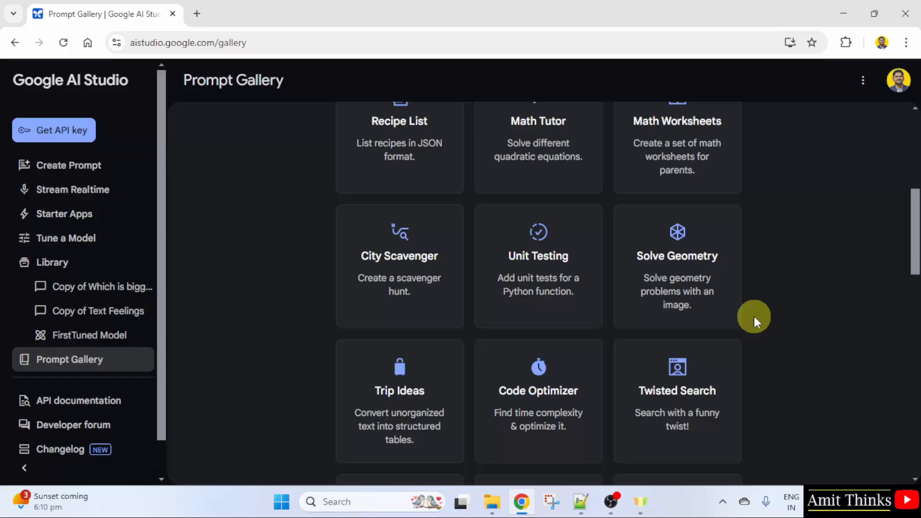
pyautogui.scroll(-3)
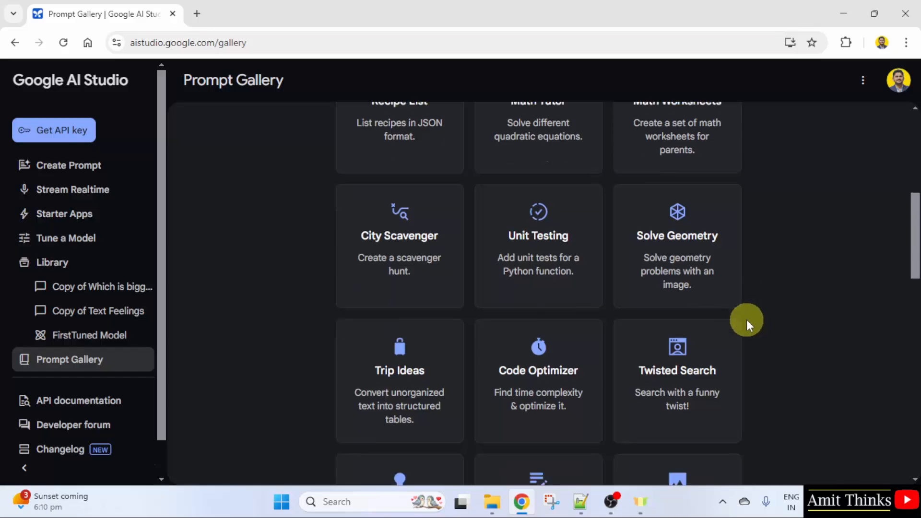
pyautogui.scroll(-3)
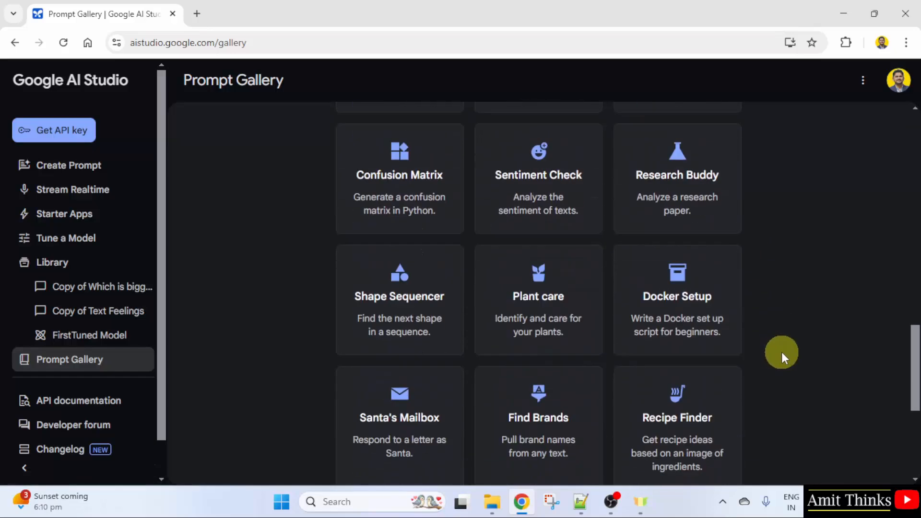